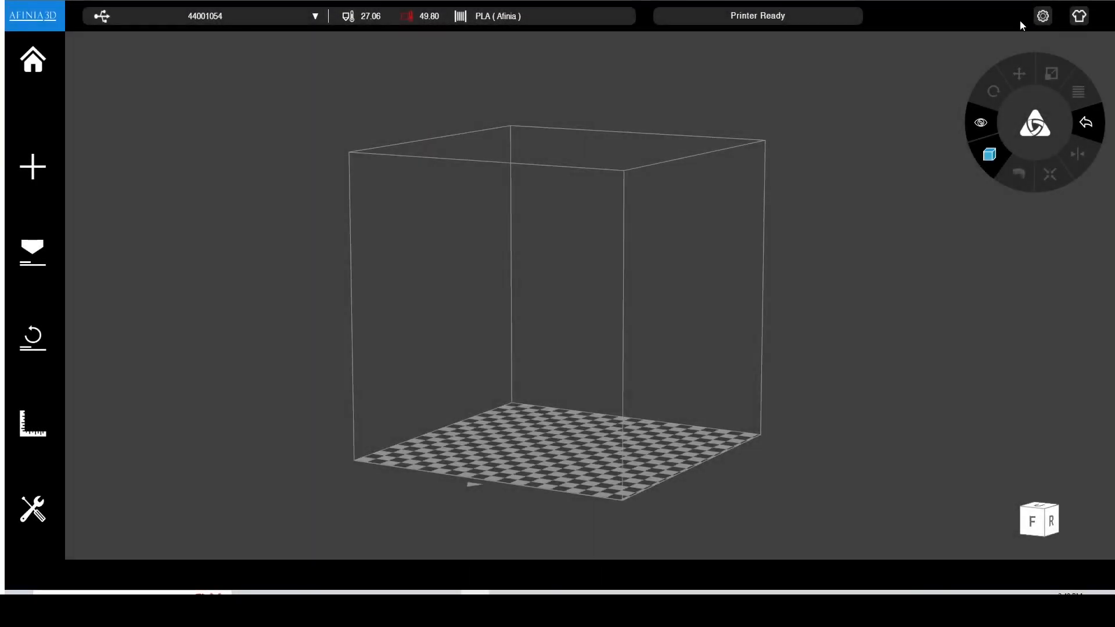
Step: Check the list of available printers in the application settings
{"action": "left_click", "coordinate": [1043, 16]}
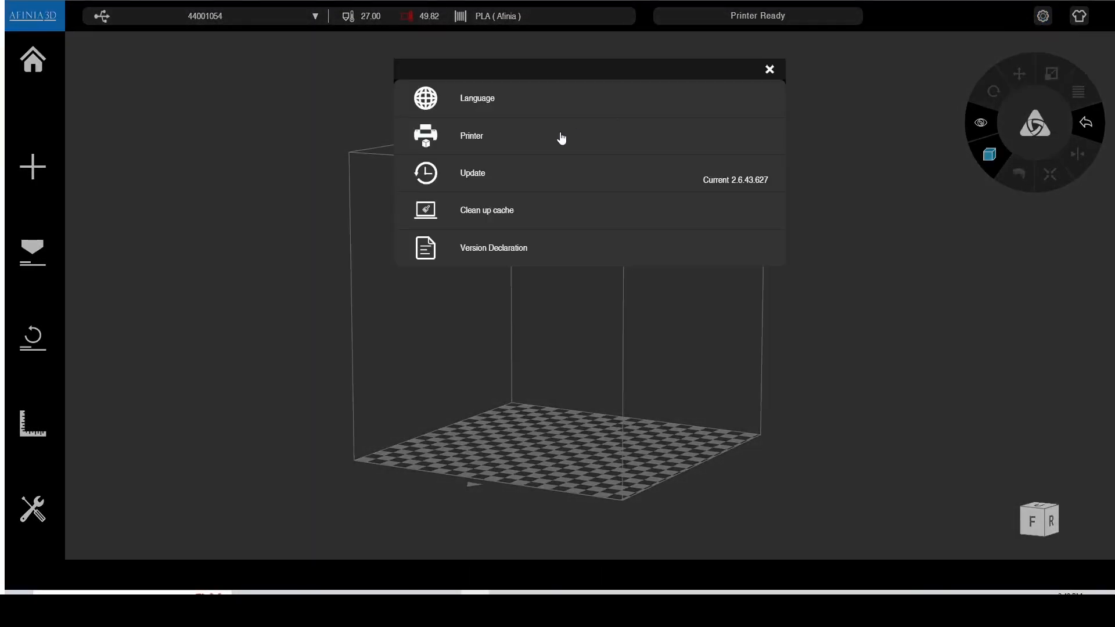
{"action": "left_click", "coordinate": [471, 135]}
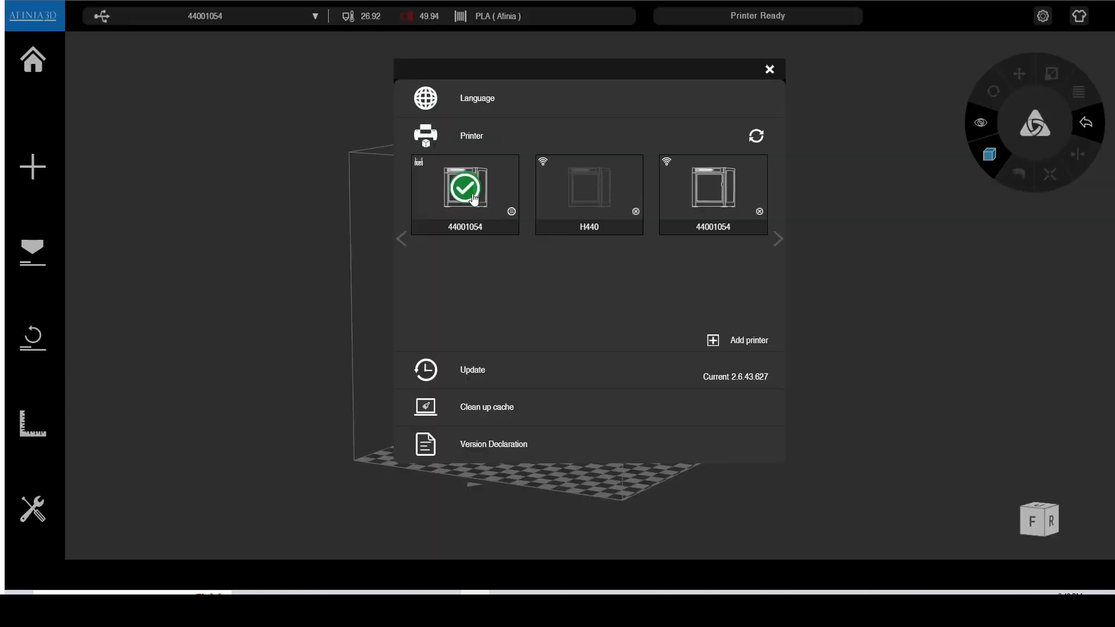
{"action": "mouse_move", "coordinate": [718, 158]}
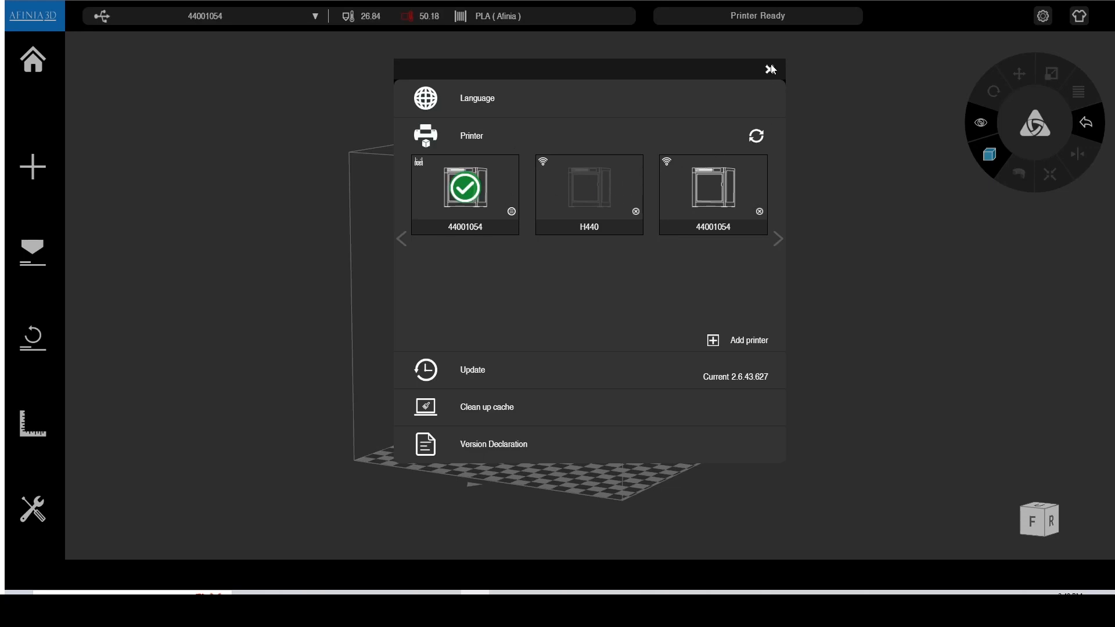
{"action": "left_click", "coordinate": [768, 69]}
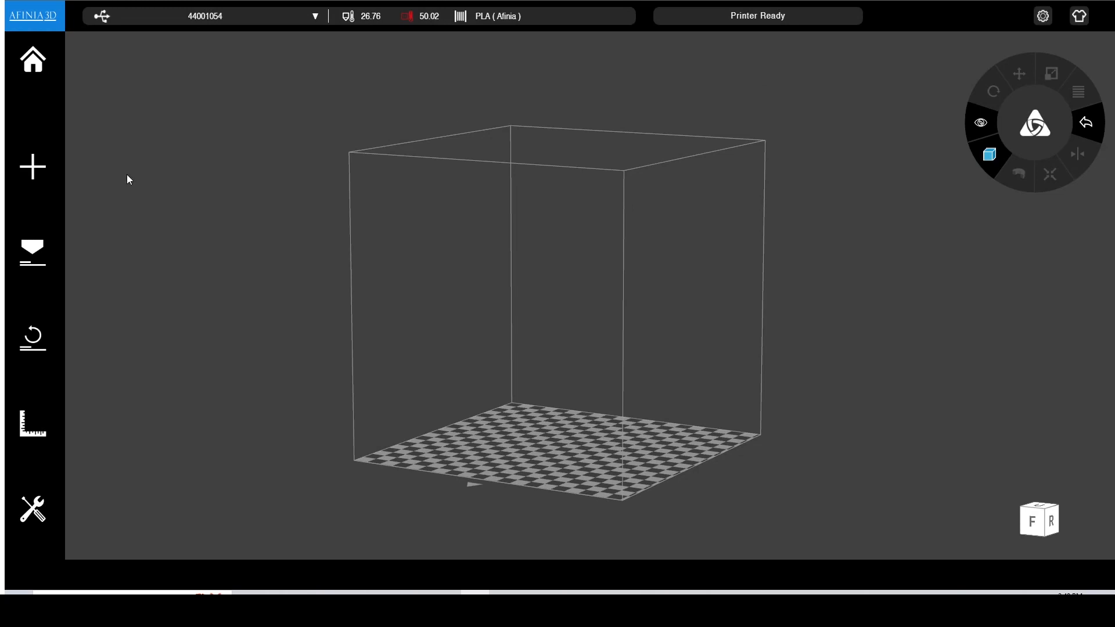
Step: Import the gear STL model into the scene and orbit to view it
{"action": "left_click", "coordinate": [32, 167]}
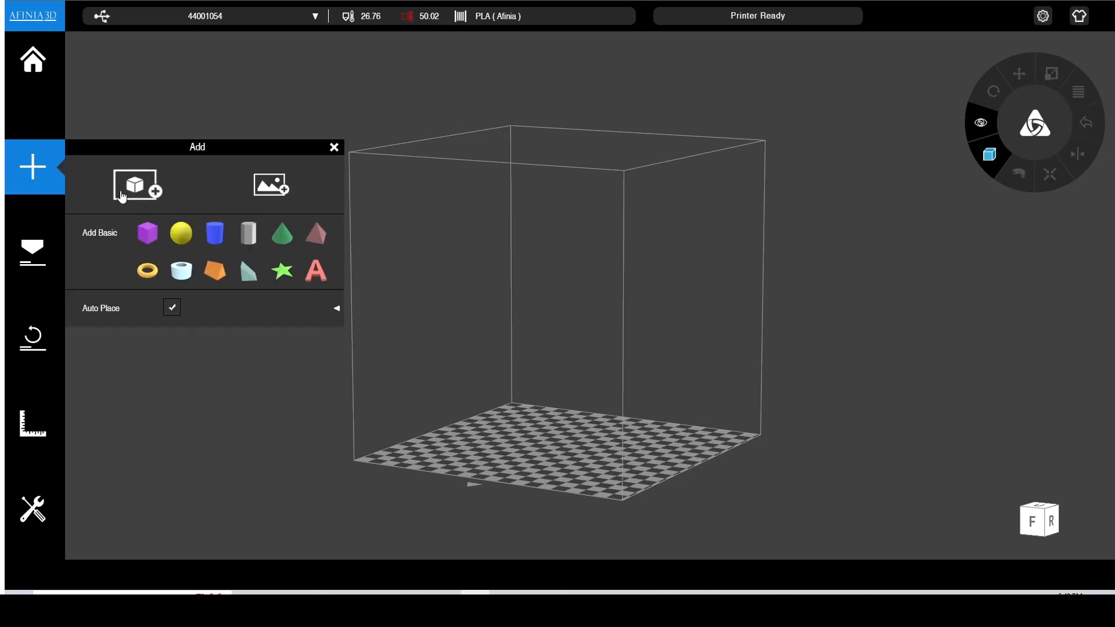
{"action": "mouse_move", "coordinate": [124, 185]}
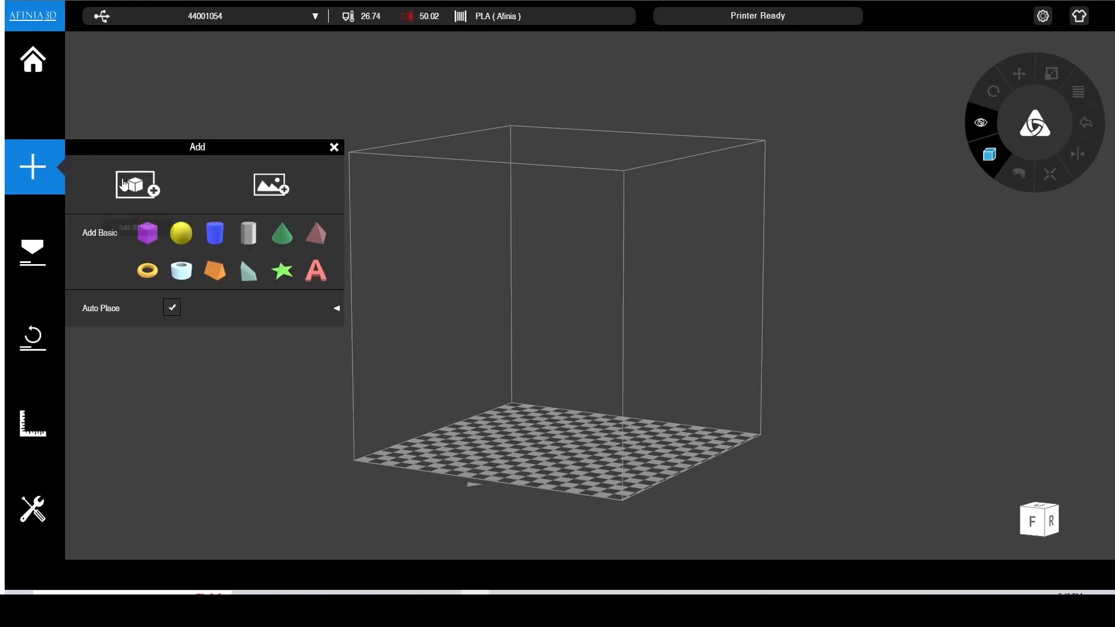
{"action": "left_click", "coordinate": [334, 147]}
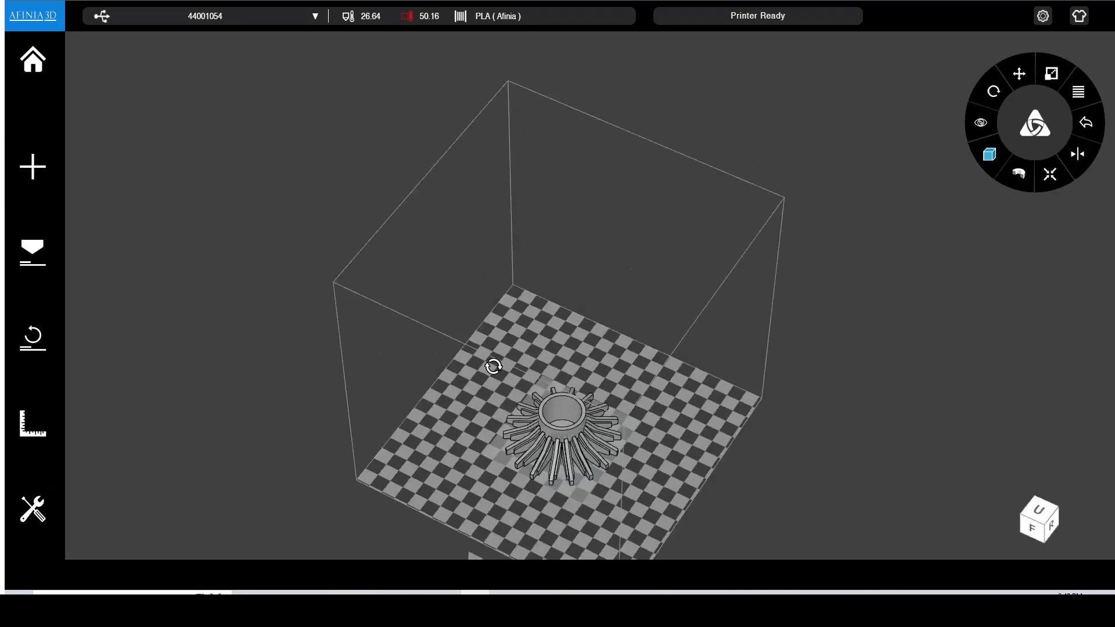
{"action": "left_click_drag", "start_coordinate": [493, 367], "coordinate": [510, 323]}
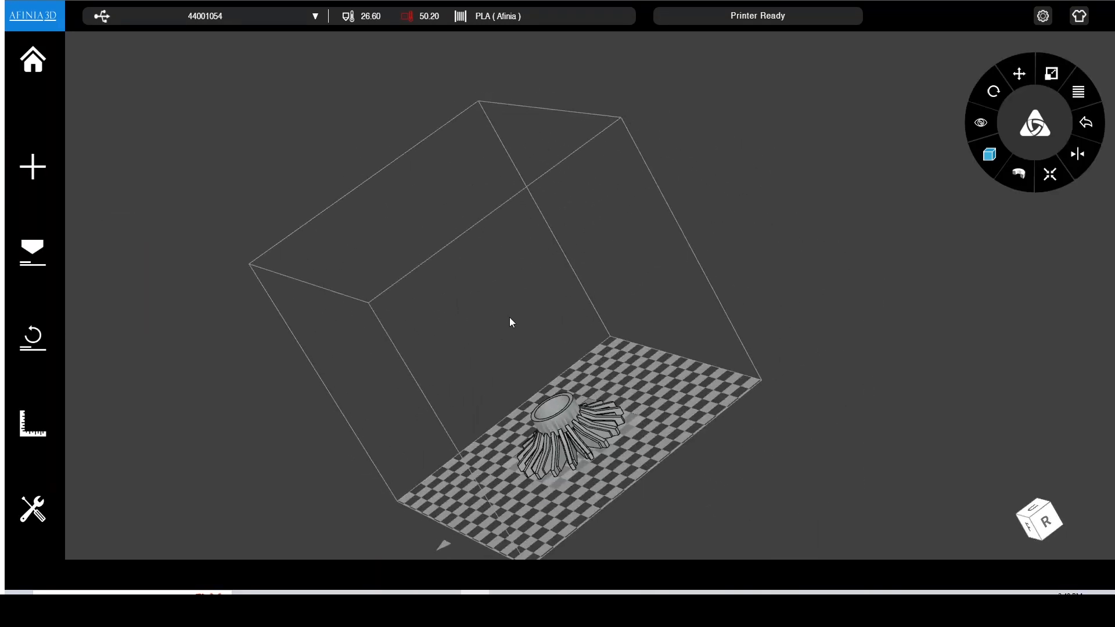
Step: Keep the gear at 1.00 scale with no rotation and auto-place it on the platform
{"action": "left_click", "coordinate": [1051, 72]}
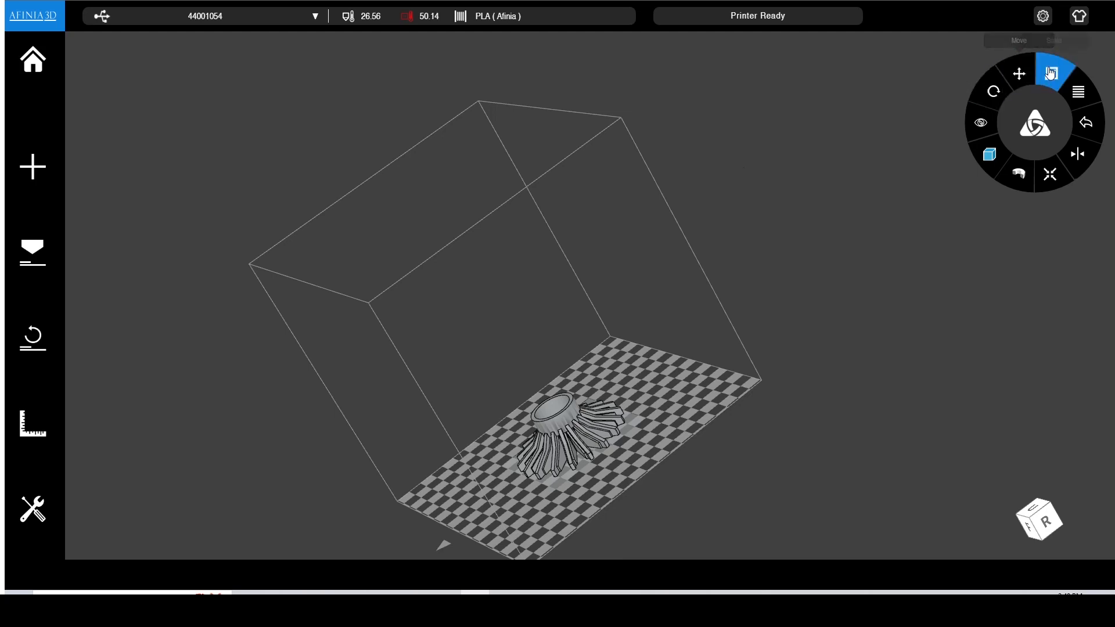
{"action": "left_click", "coordinate": [1051, 72]}
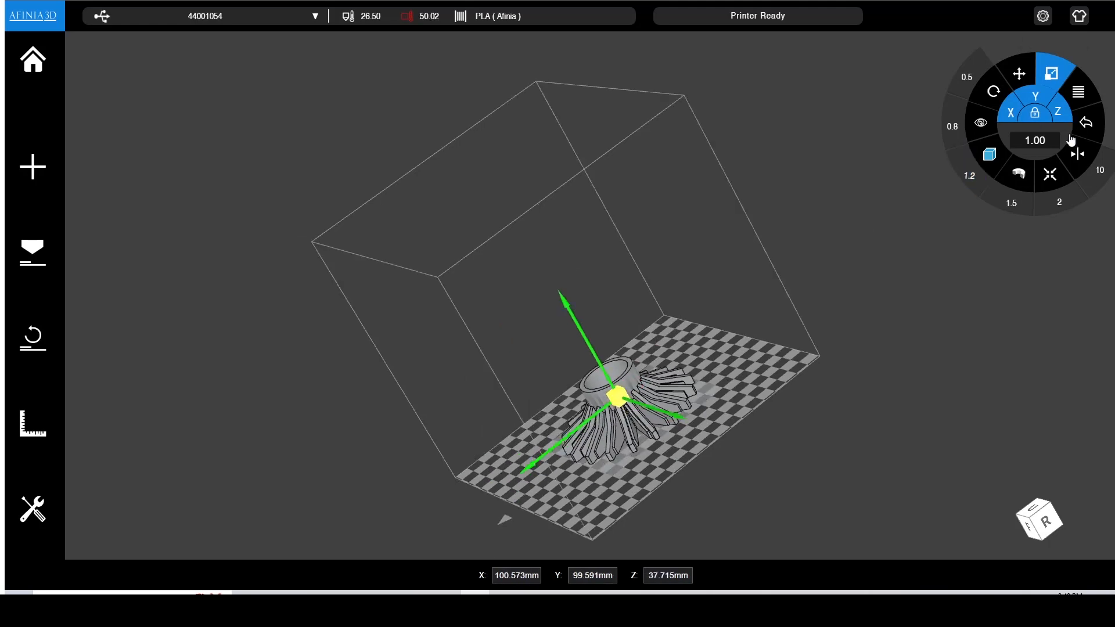
{"action": "left_click", "coordinate": [1086, 122]}
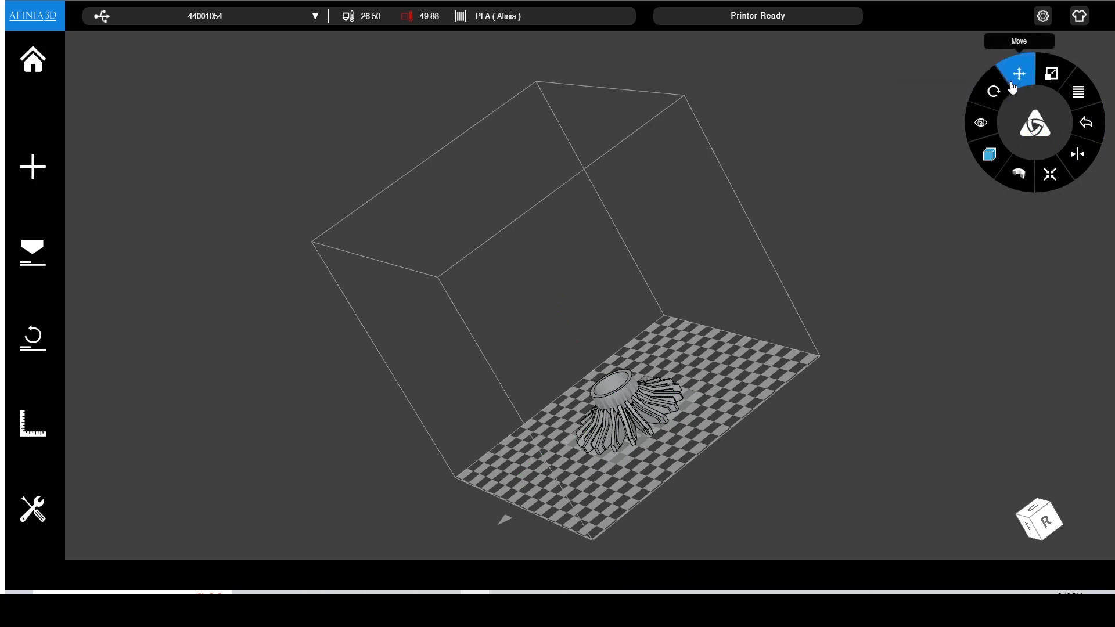
{"action": "left_click", "coordinate": [993, 91]}
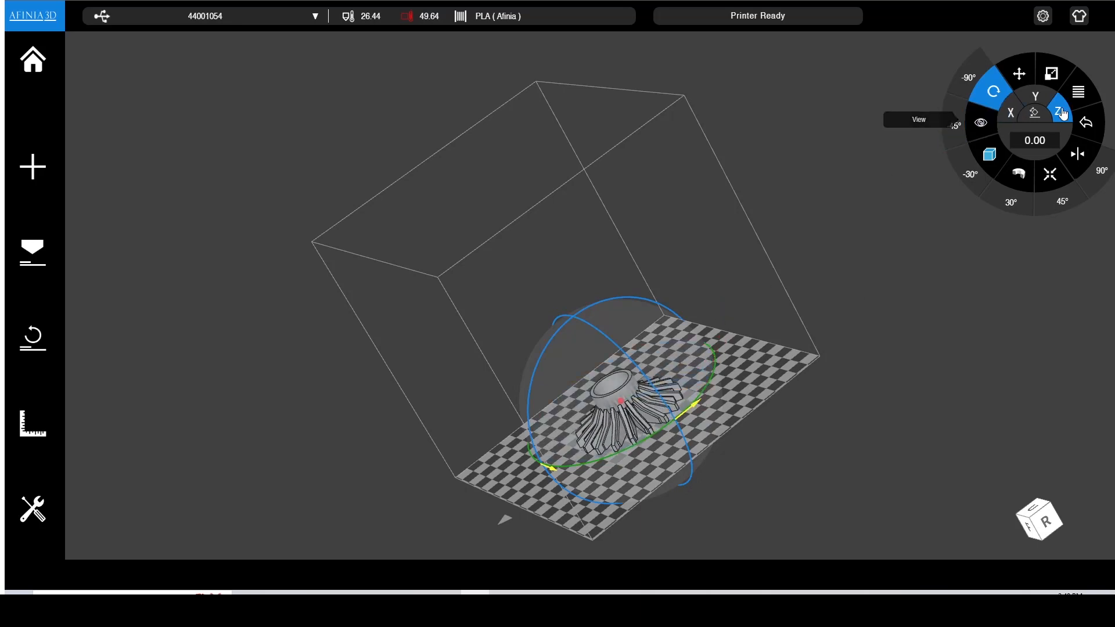
{"action": "left_click", "coordinate": [1050, 174]}
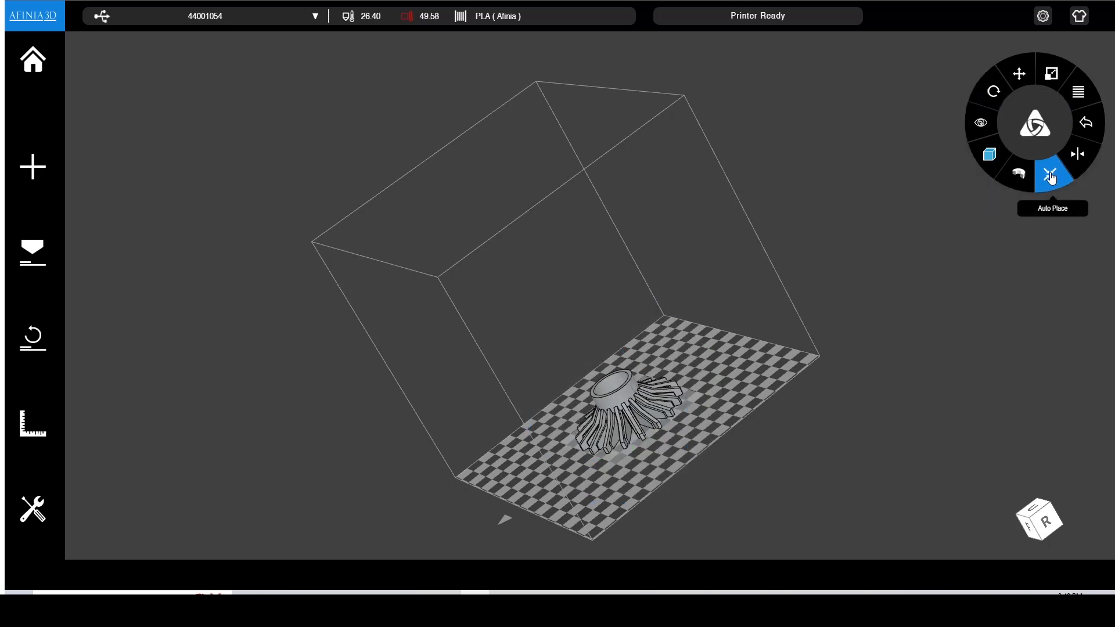
{"action": "left_click", "coordinate": [1050, 174]}
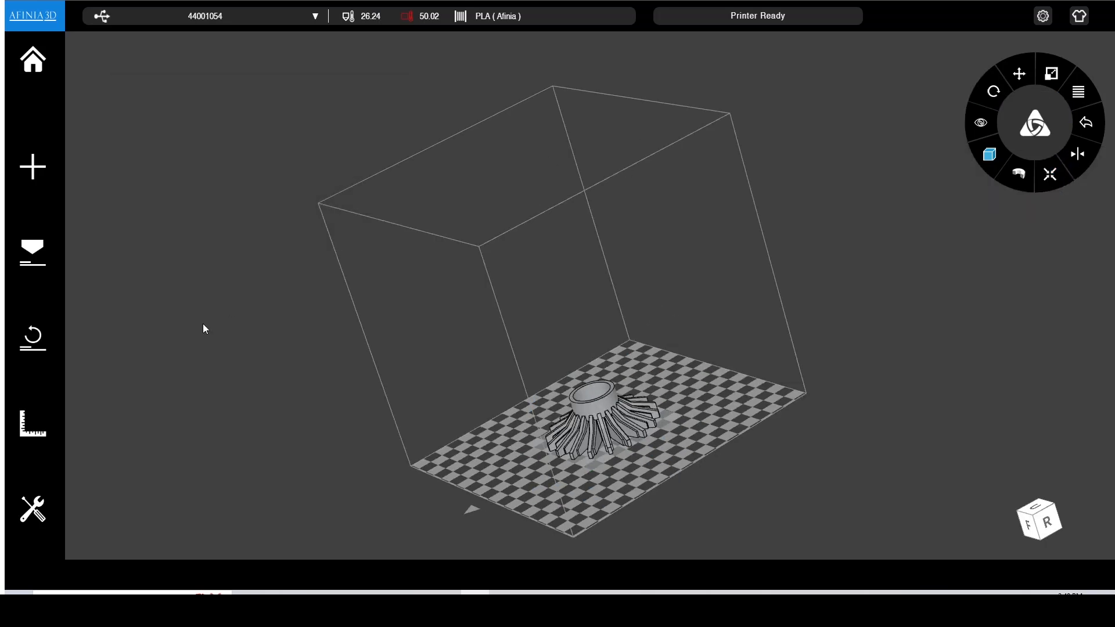
{"action": "left_click", "coordinate": [32, 510]}
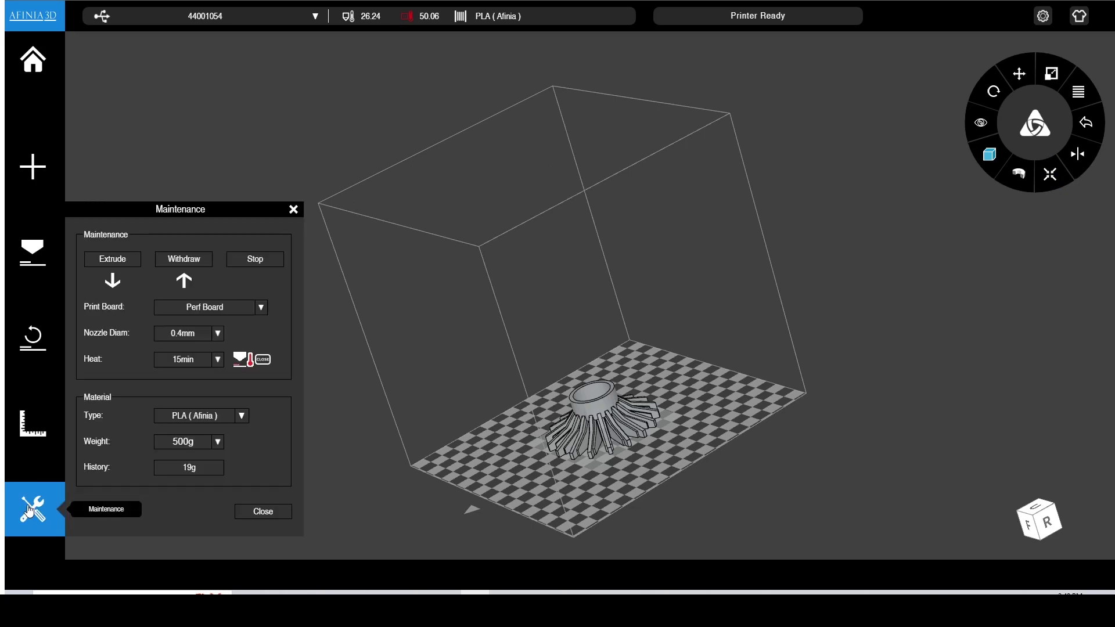
{"action": "left_click", "coordinate": [210, 306]}
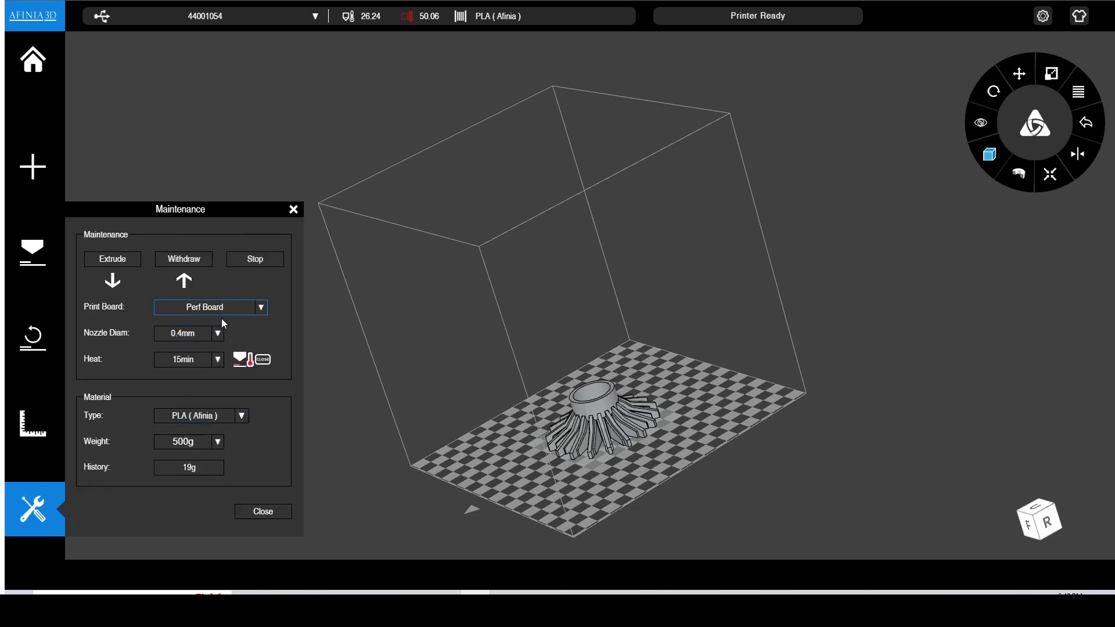
{"action": "mouse_move", "coordinate": [223, 432]}
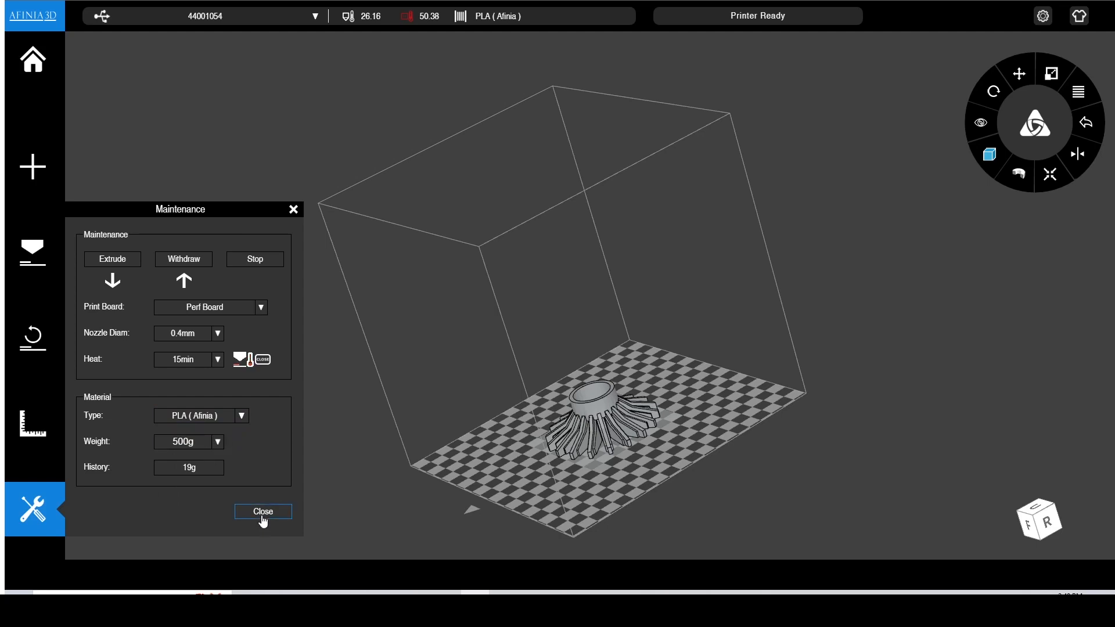
{"action": "left_click", "coordinate": [263, 511]}
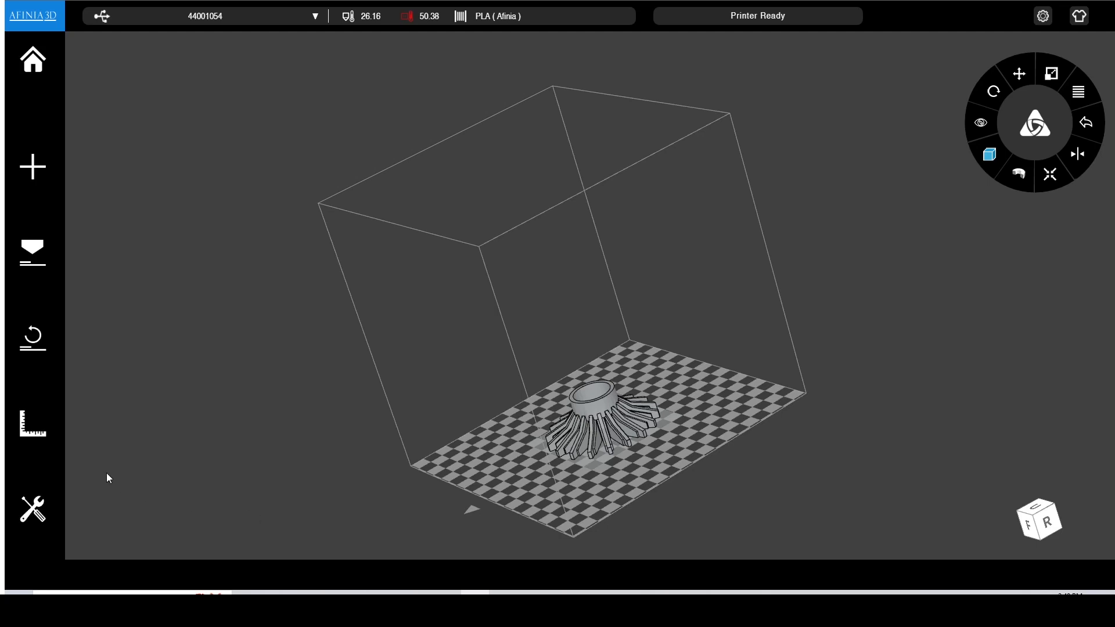
{"action": "mouse_move", "coordinate": [32, 426]}
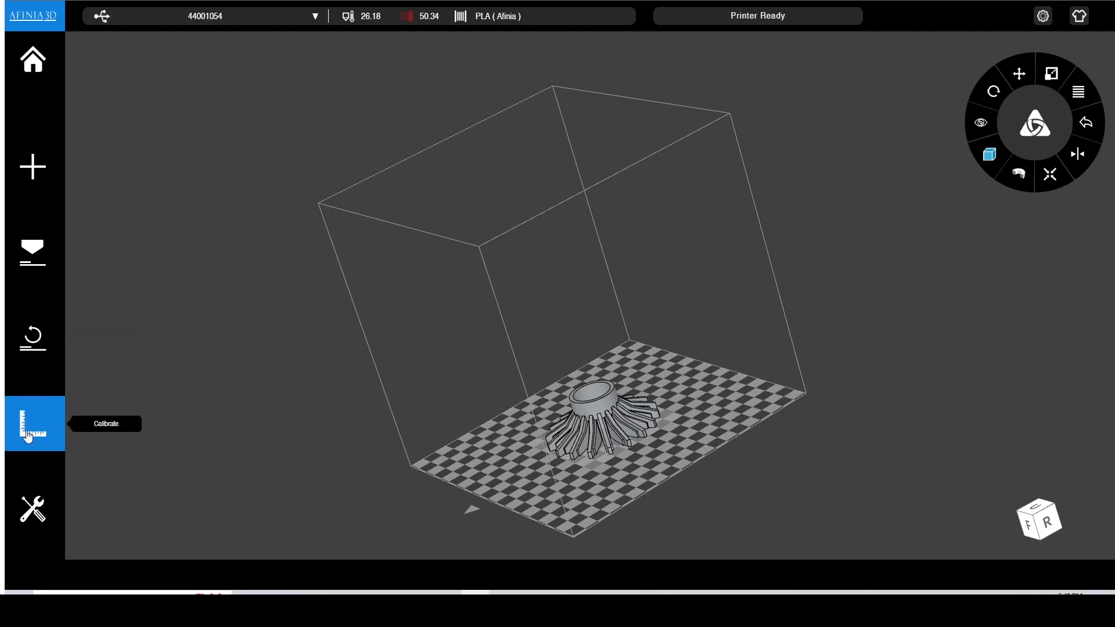
Step: Confirm the printer calibration with a 202.00 mm nozzle height
{"action": "left_click", "coordinate": [33, 424]}
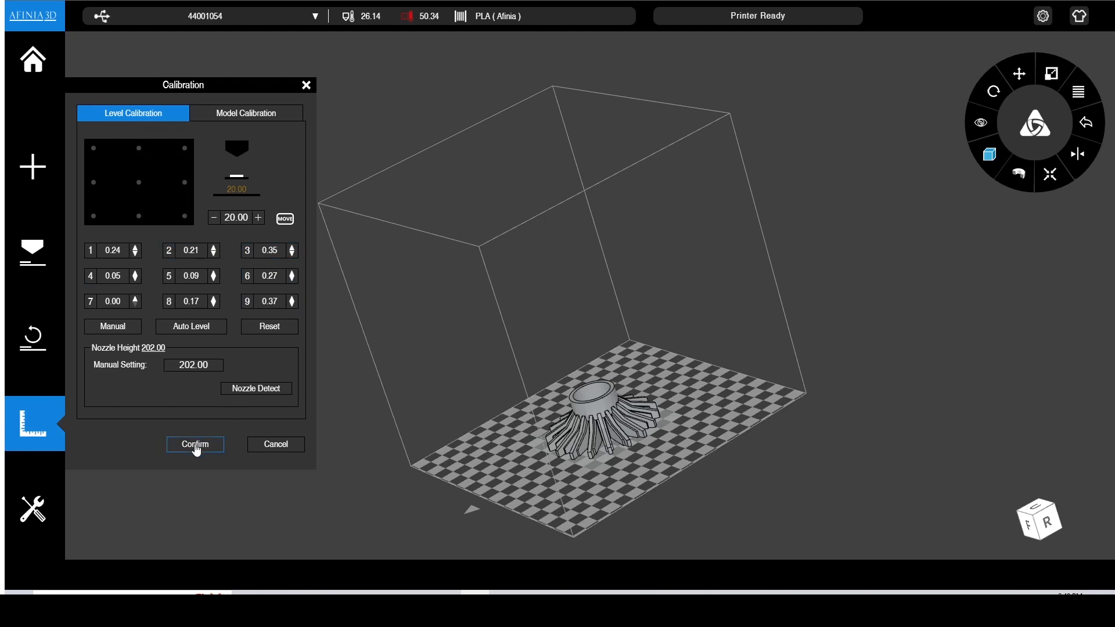
{"action": "left_click", "coordinate": [195, 444]}
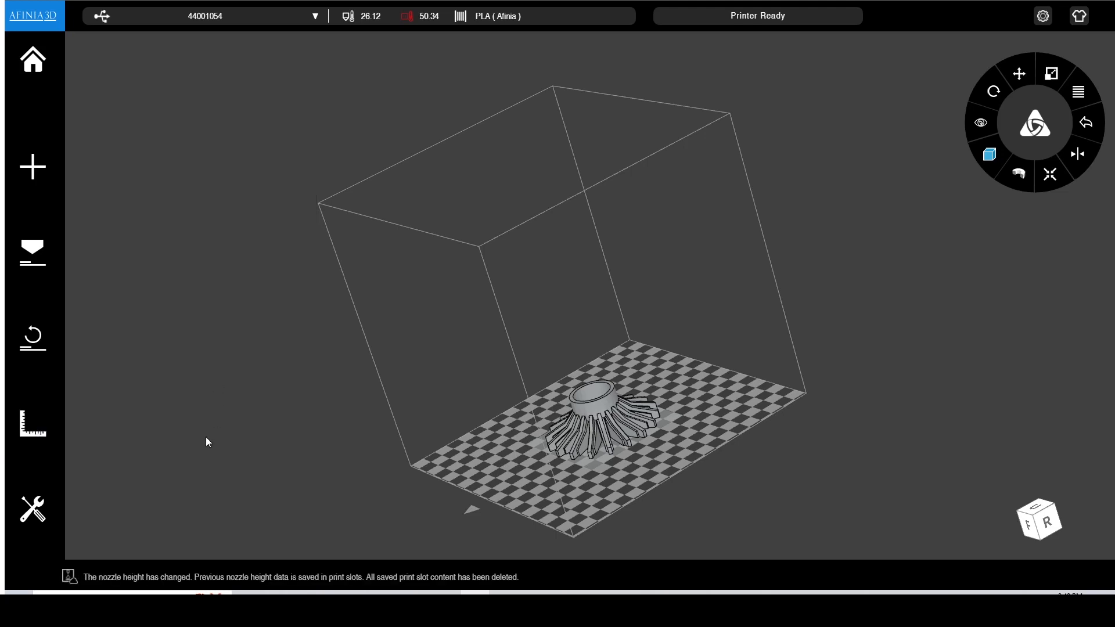
{"action": "mouse_move", "coordinate": [31, 167]}
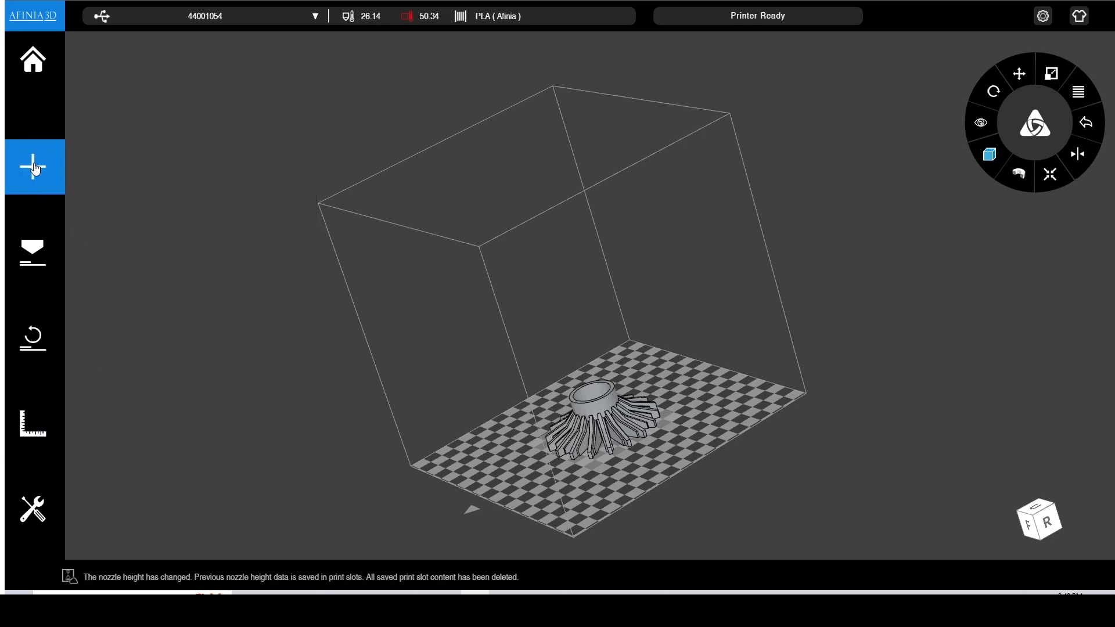
{"action": "mouse_move", "coordinate": [33, 252]}
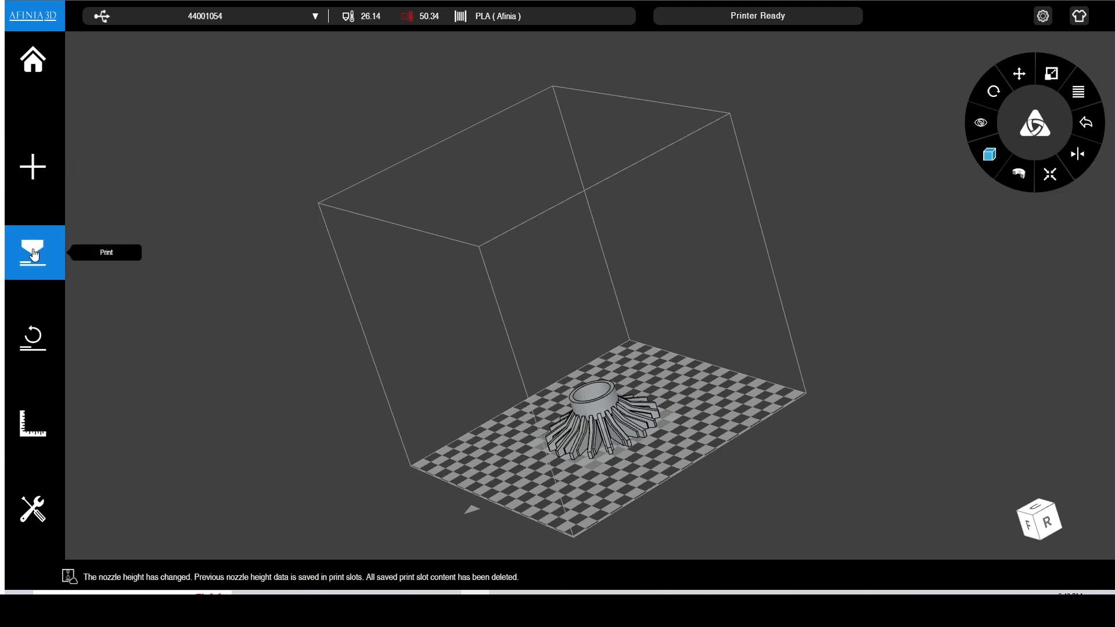
Step: Choose an infill, set Fast quality, show advanced settings, and enable Thin Wall
{"action": "left_click", "coordinate": [34, 252]}
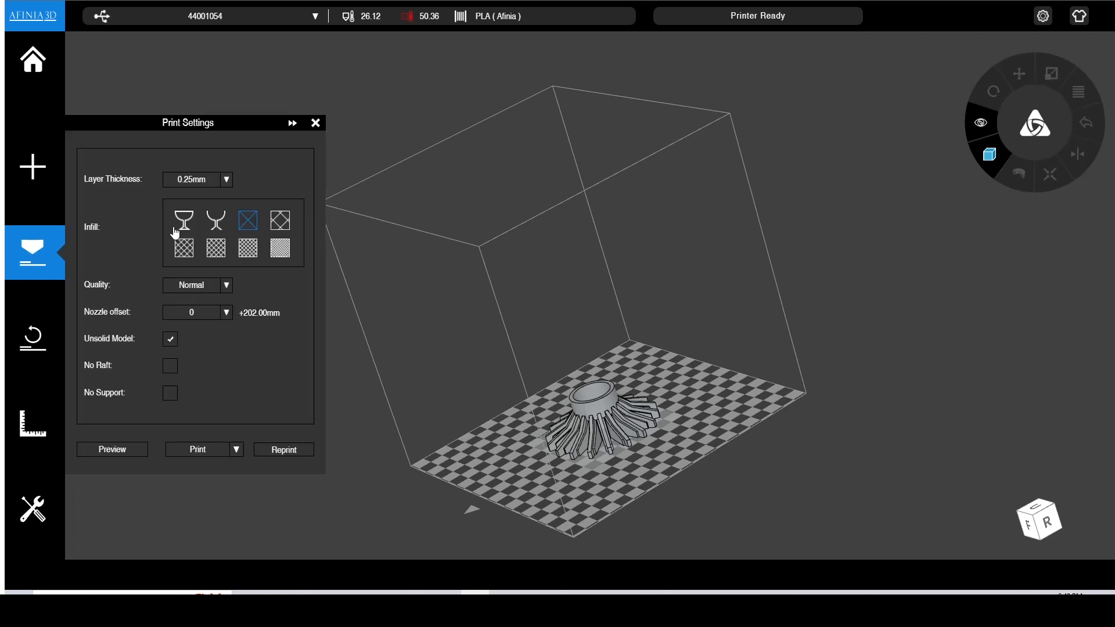
{"action": "mouse_move", "coordinate": [247, 248]}
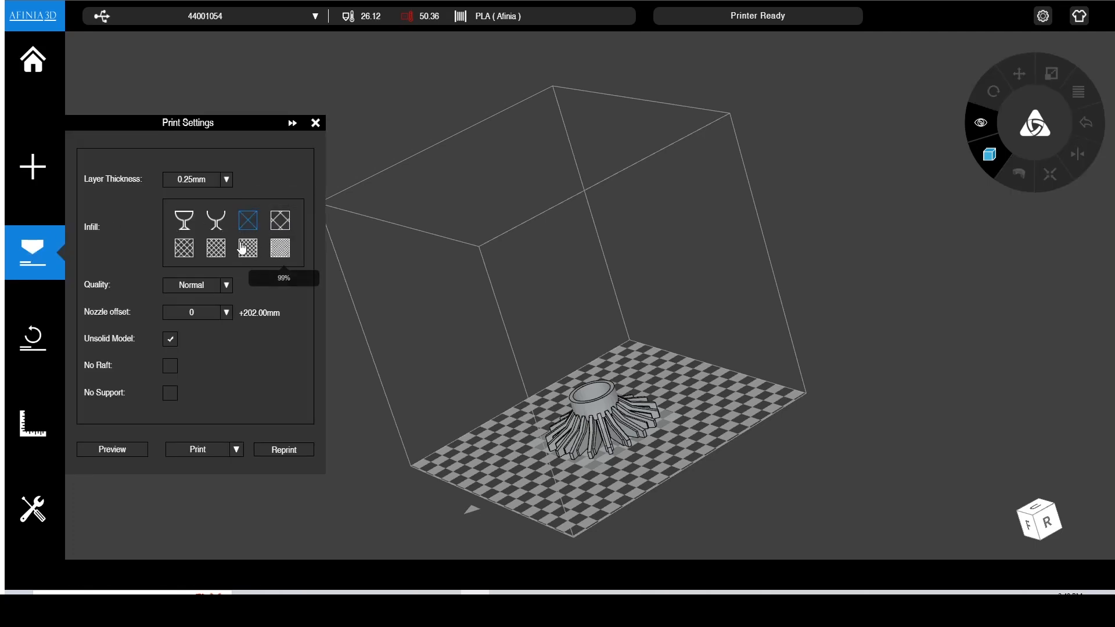
{"action": "left_click", "coordinate": [226, 285]}
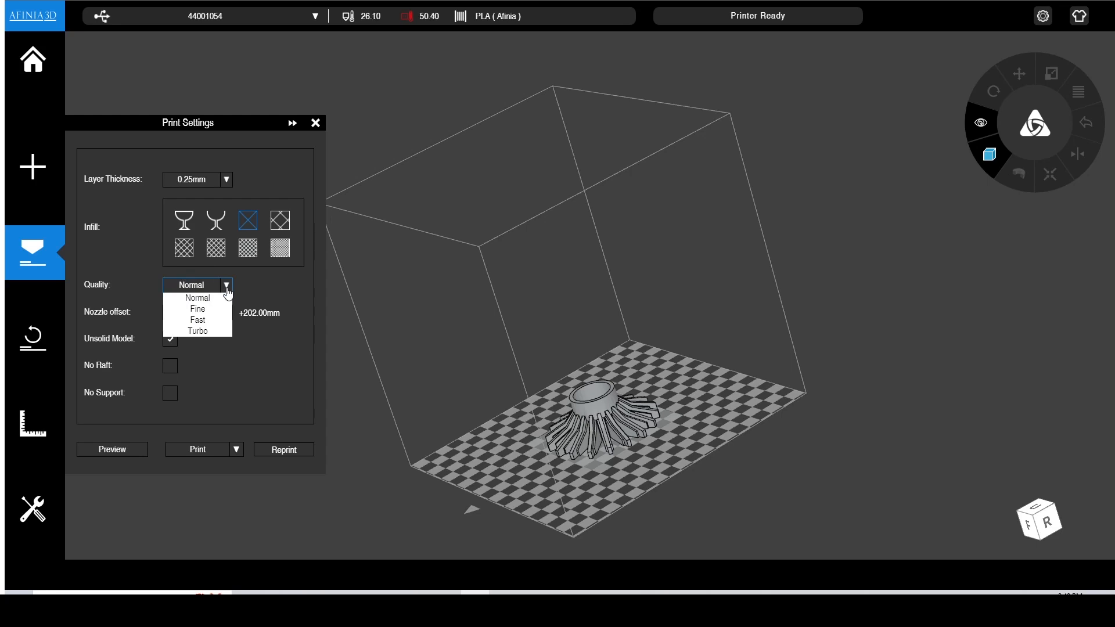
{"action": "left_click", "coordinate": [197, 321]}
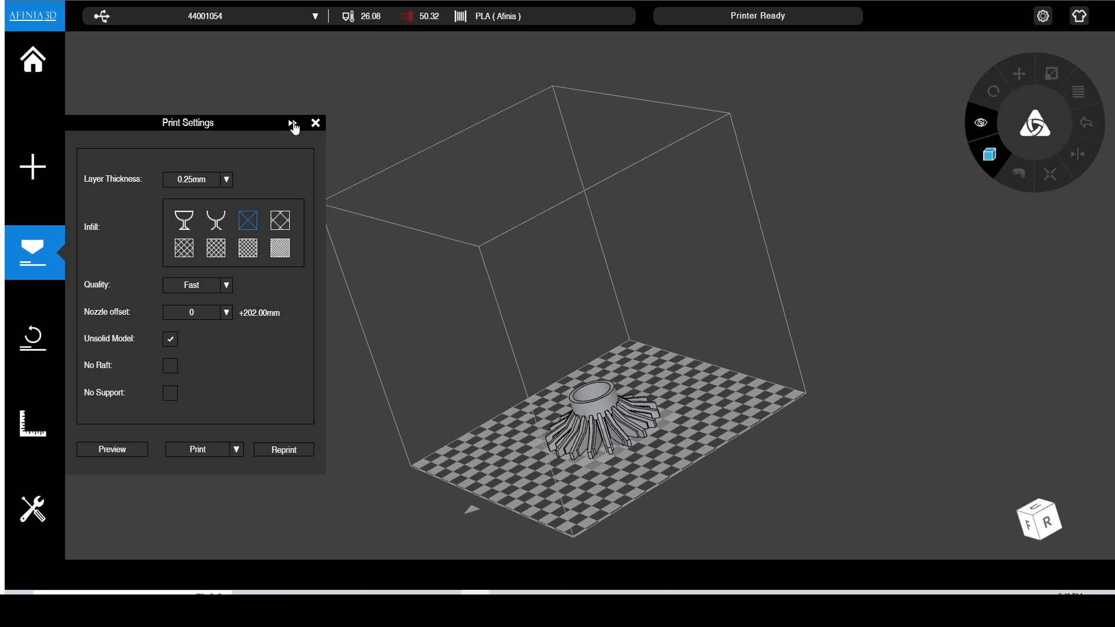
{"action": "left_click", "coordinate": [292, 122]}
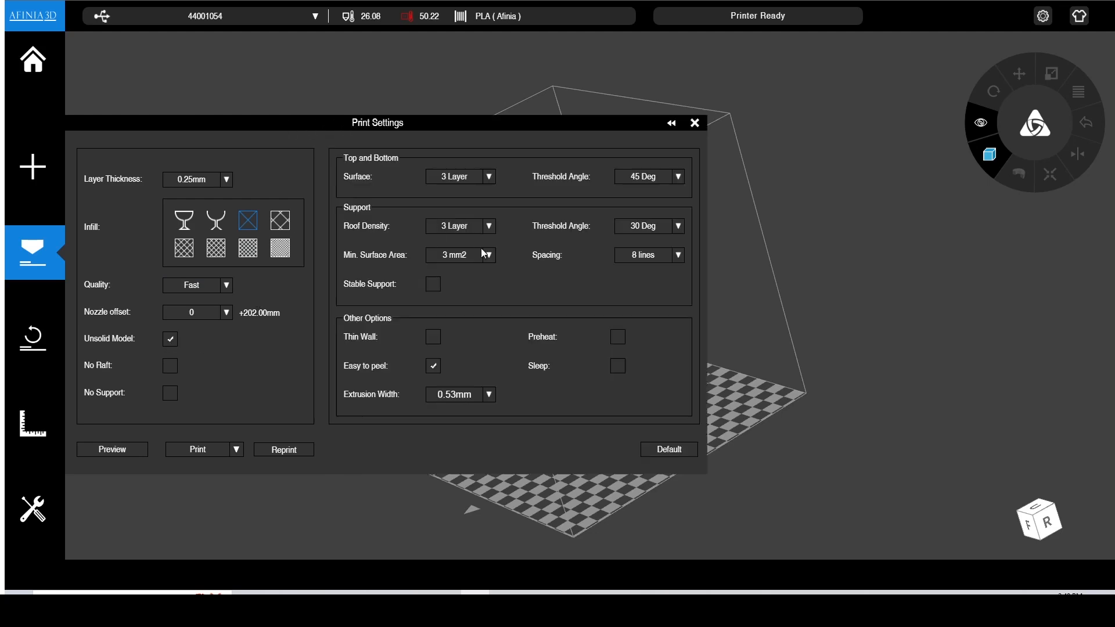
{"action": "mouse_move", "coordinate": [553, 233]}
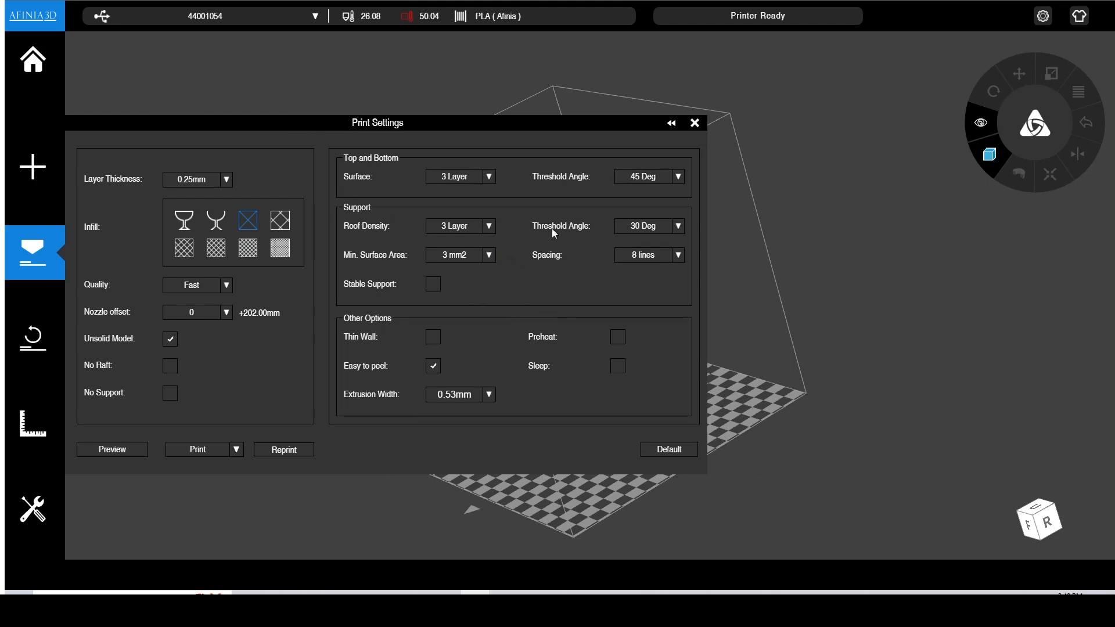
{"action": "mouse_move", "coordinate": [585, 390]}
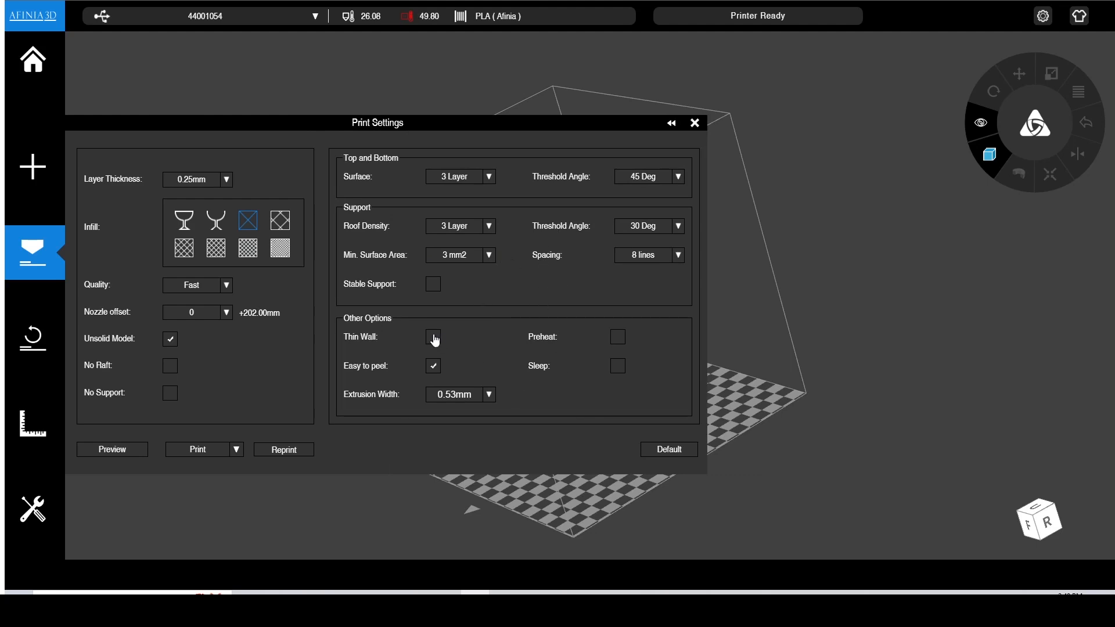
{"action": "left_click", "coordinate": [433, 337]}
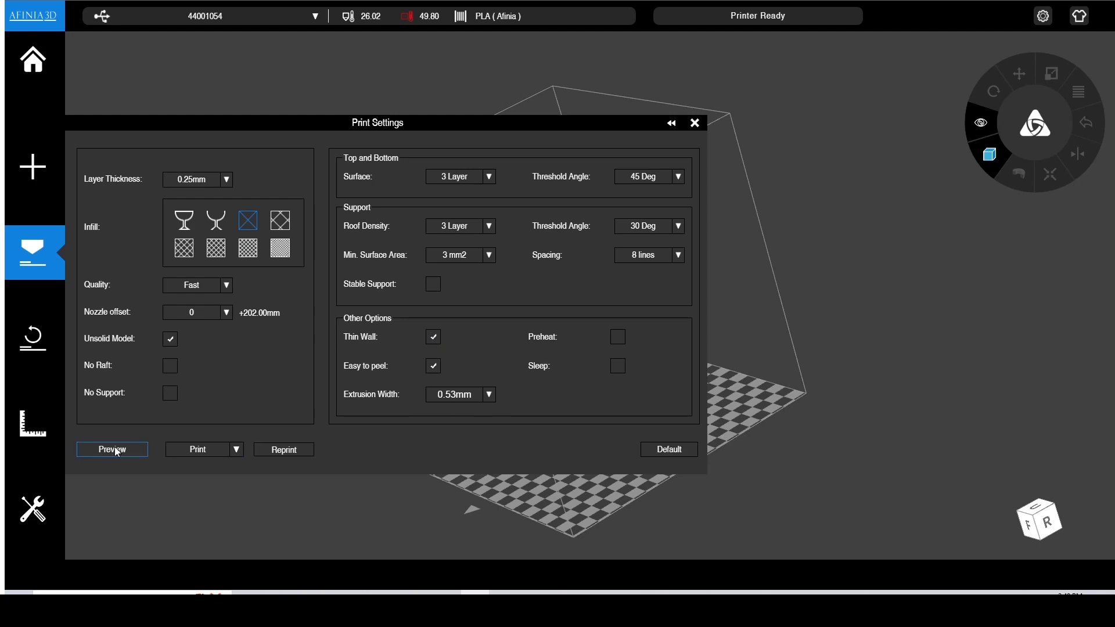
Step: Preview the sliced gear down to layer 40 and back, then send the job to print
{"action": "left_click", "coordinate": [112, 449]}
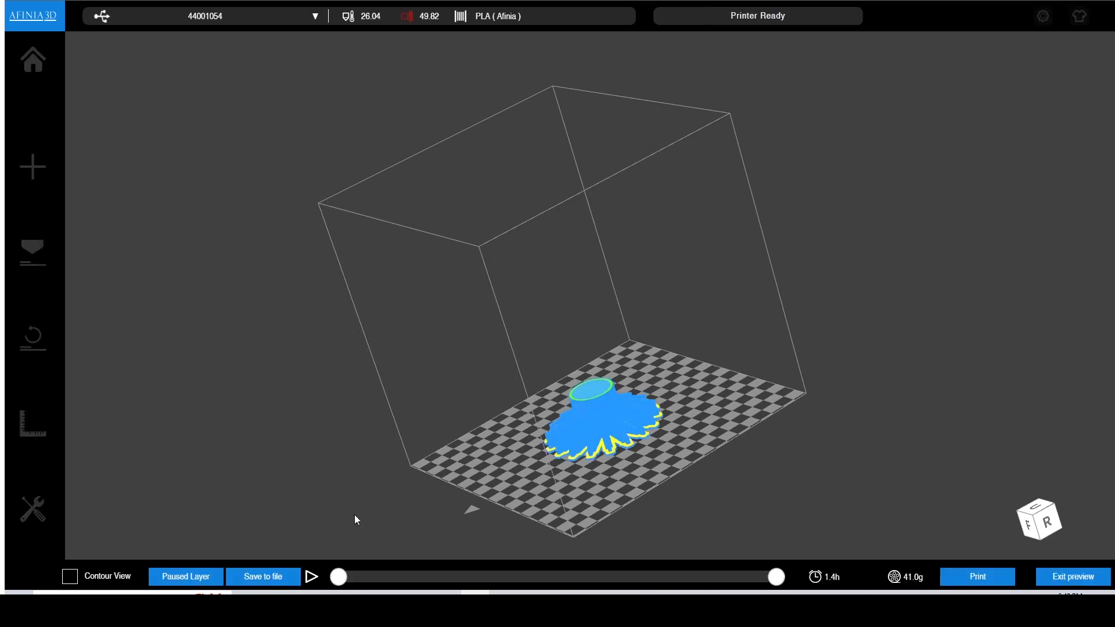
{"action": "mouse_move", "coordinate": [839, 588]}
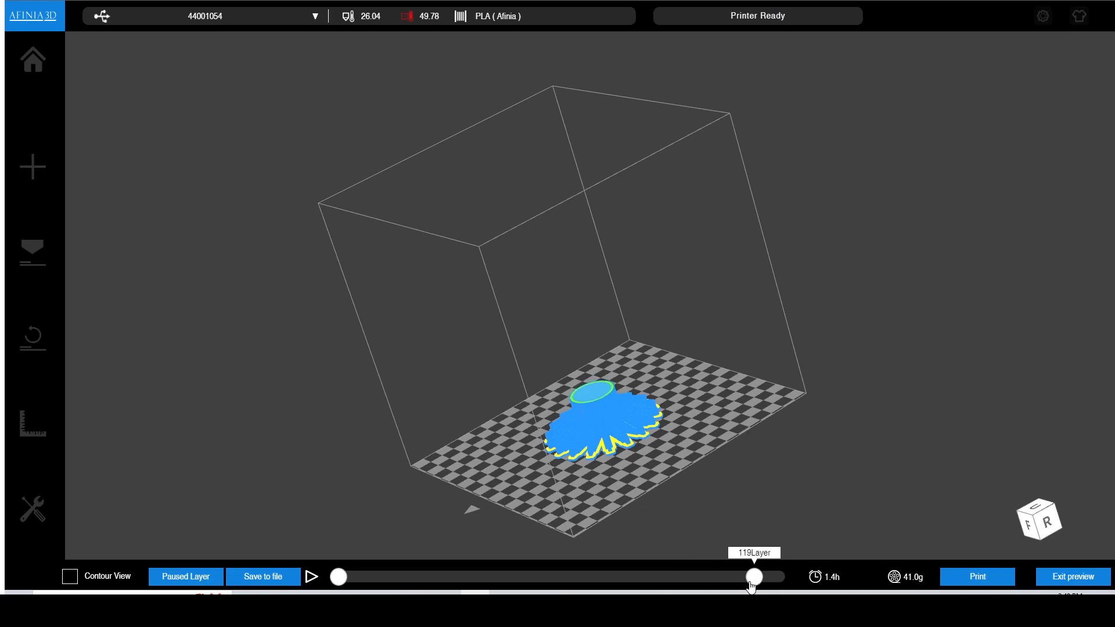
{"action": "left_click_drag", "start_coordinate": [752, 577], "coordinate": [490, 577]}
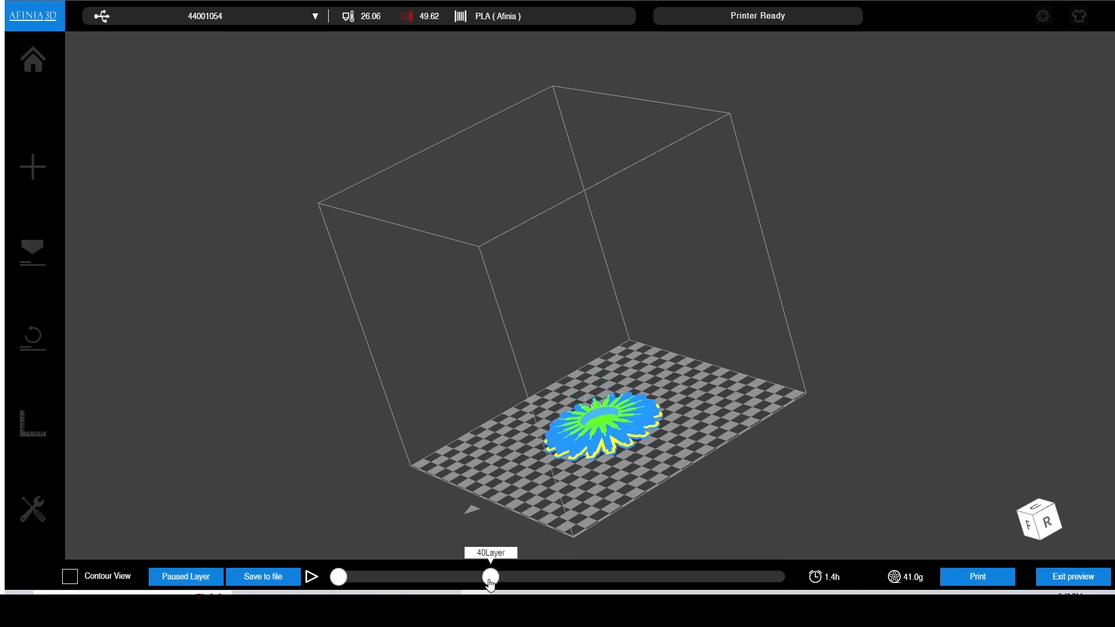
{"action": "left_click_drag", "start_coordinate": [489, 577], "coordinate": [660, 578]}
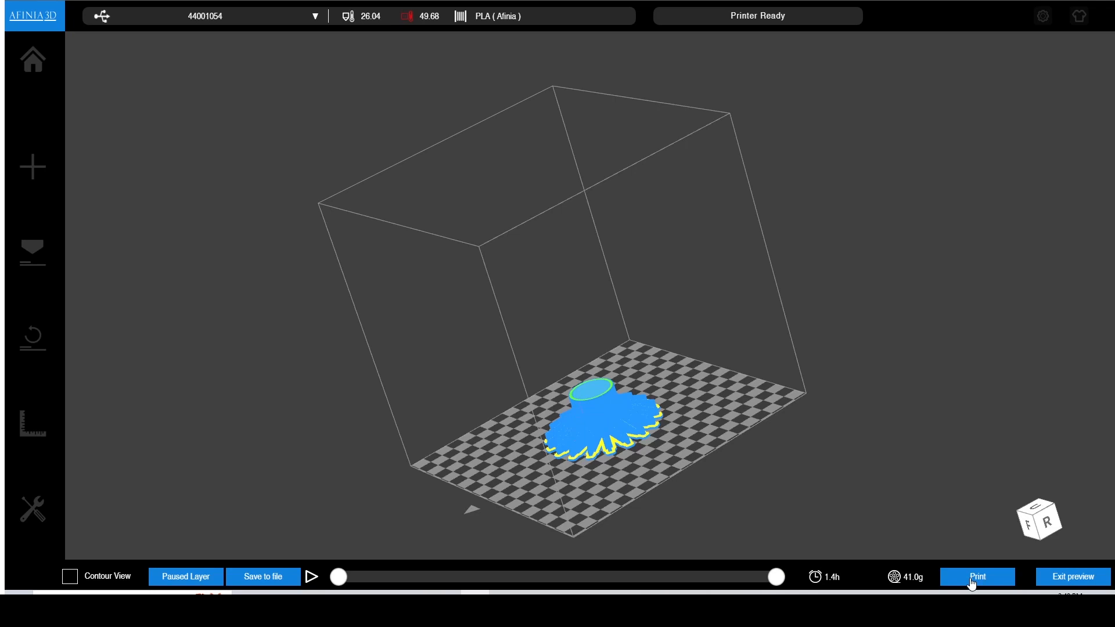
{"action": "left_click", "coordinate": [978, 577]}
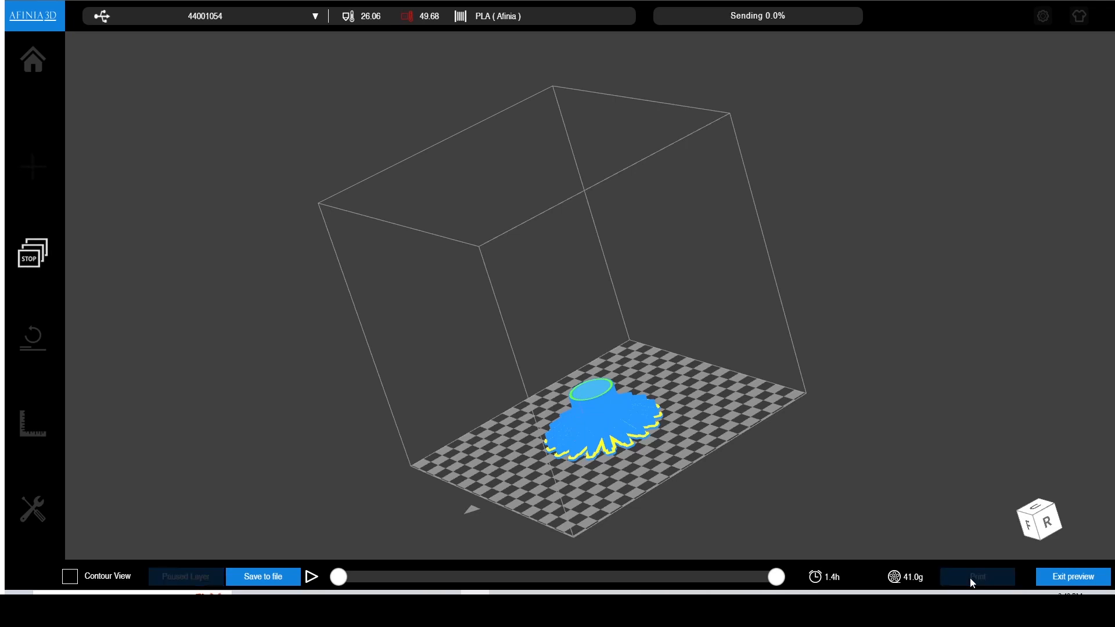